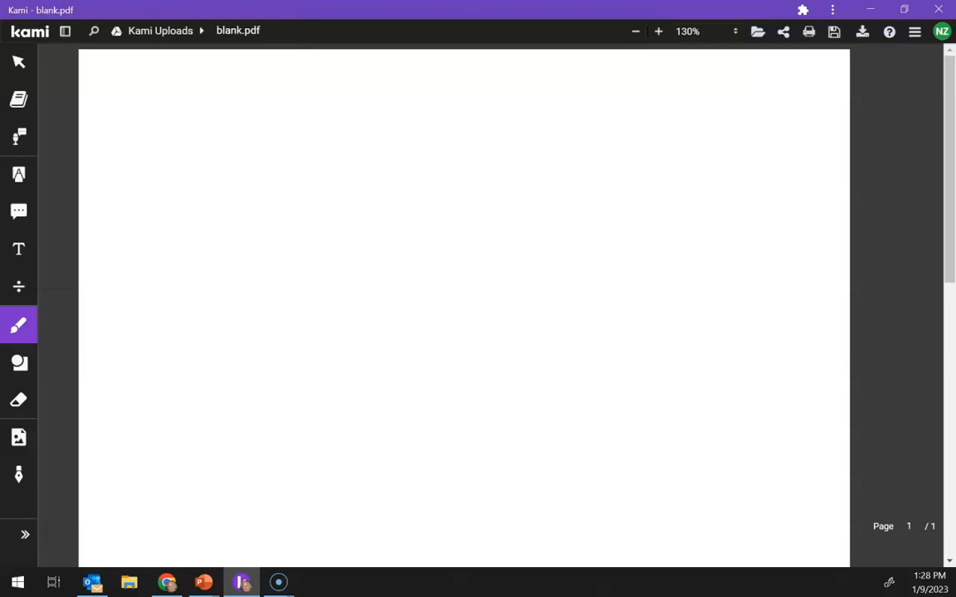
Step: Handwrite the problem 39 × 365.25 = at the top left of the page with the pen
text(39 x)
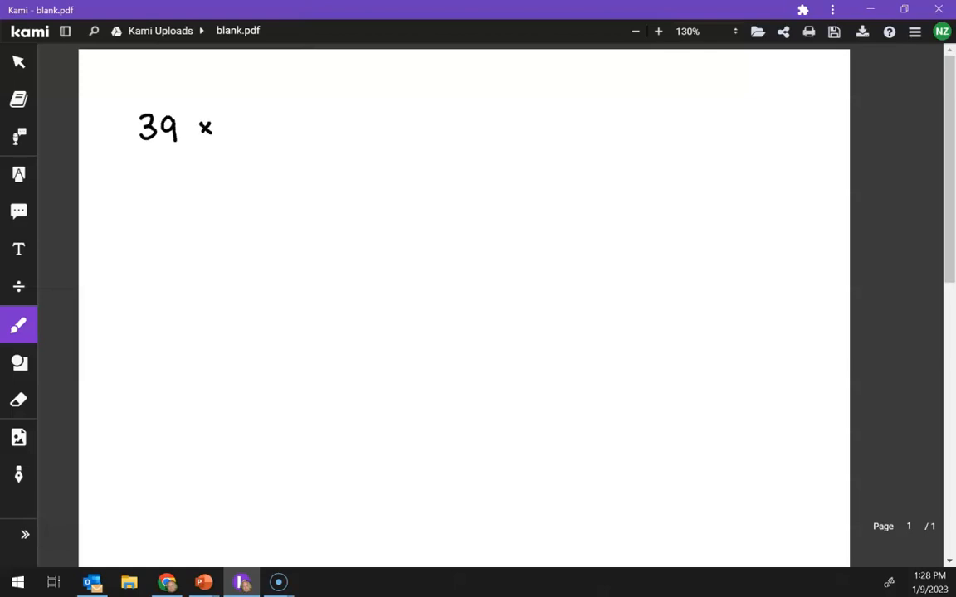
click(233, 121)
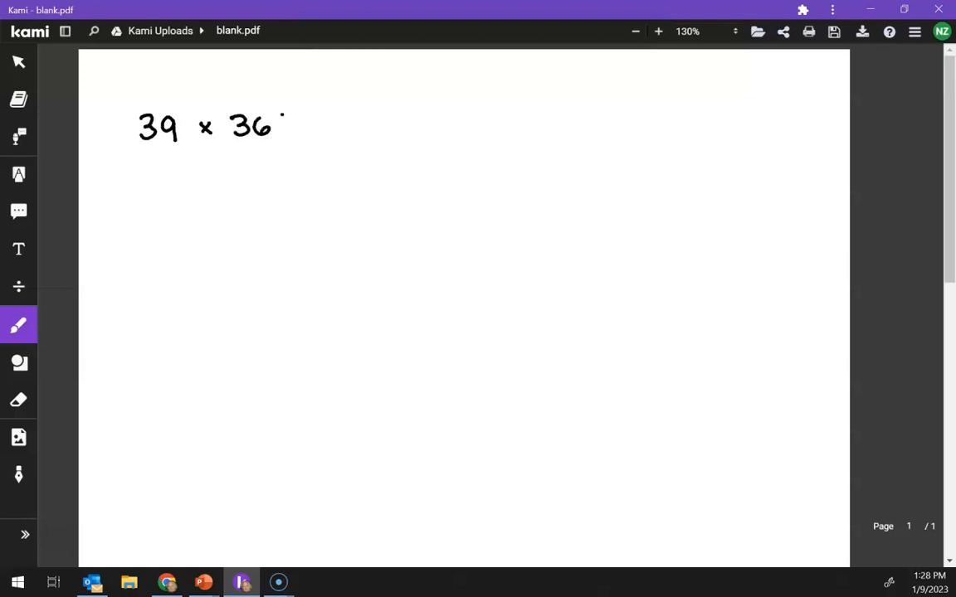
drag(278, 133, 291, 119)
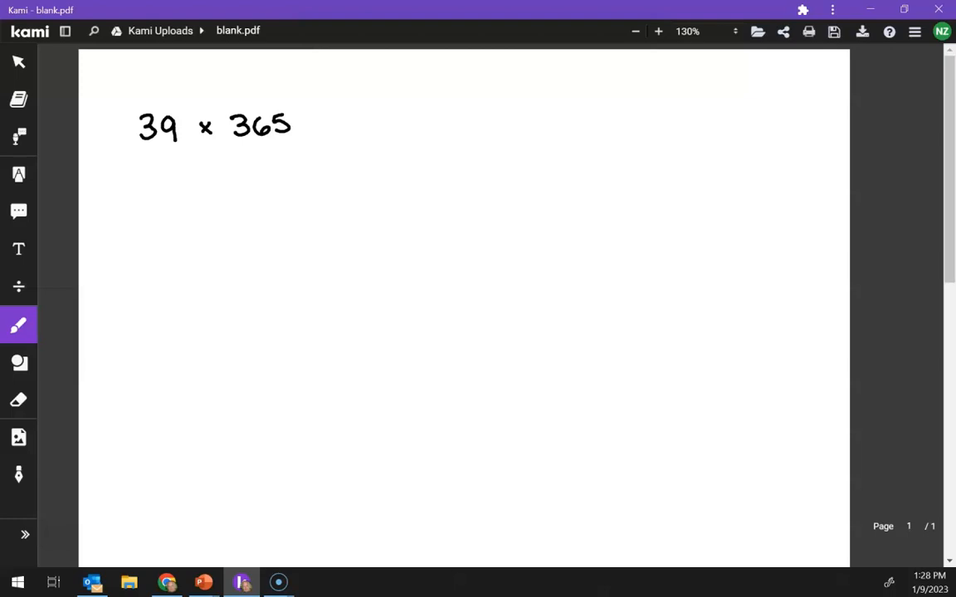
drag(299, 125, 332, 119)
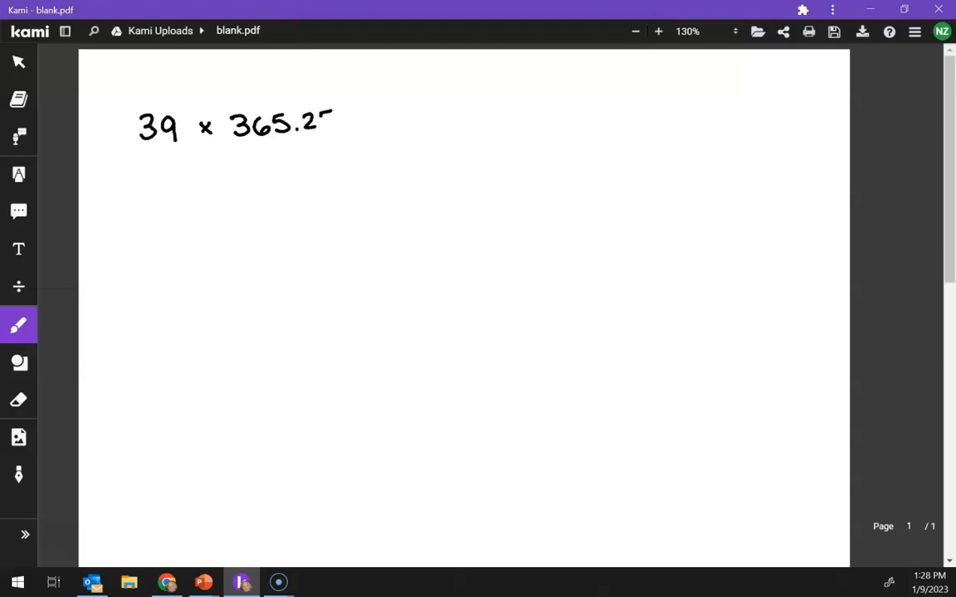
drag(324, 125, 368, 123)
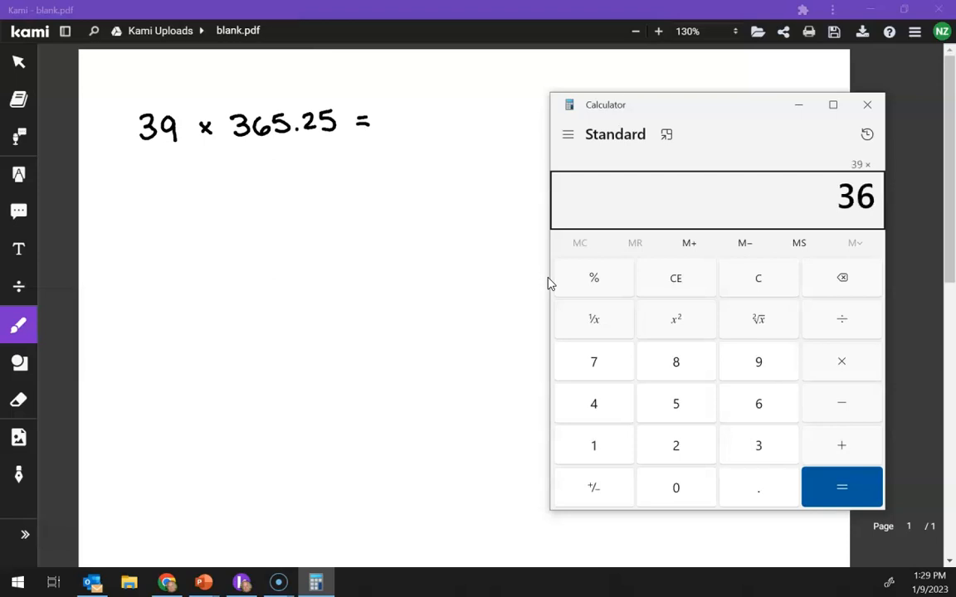
Step: Compute 39 × 365.25 = 14,244.75 in Calculator and write 14 244.75 beneath the problem
click(840, 488)
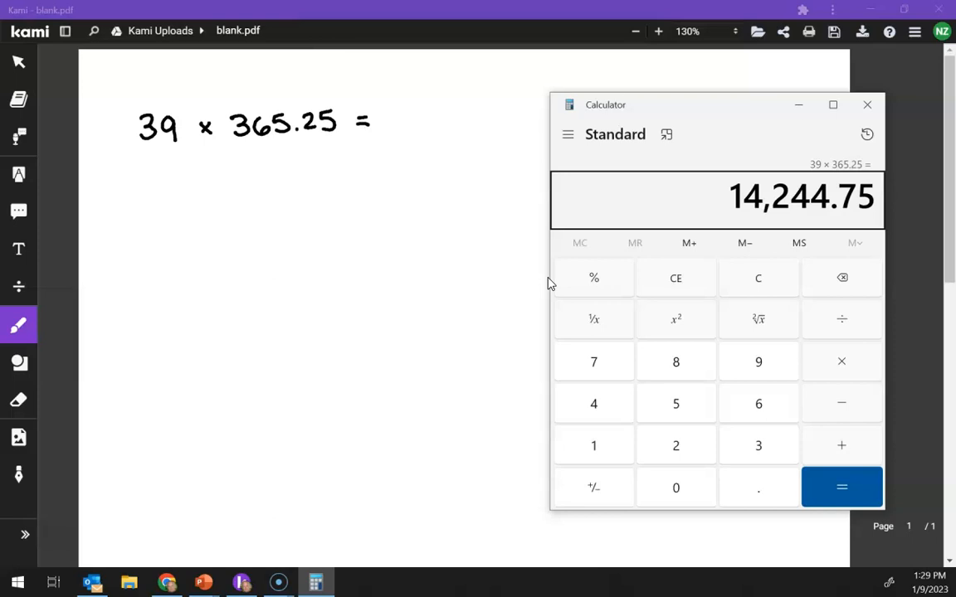
click(866, 105)
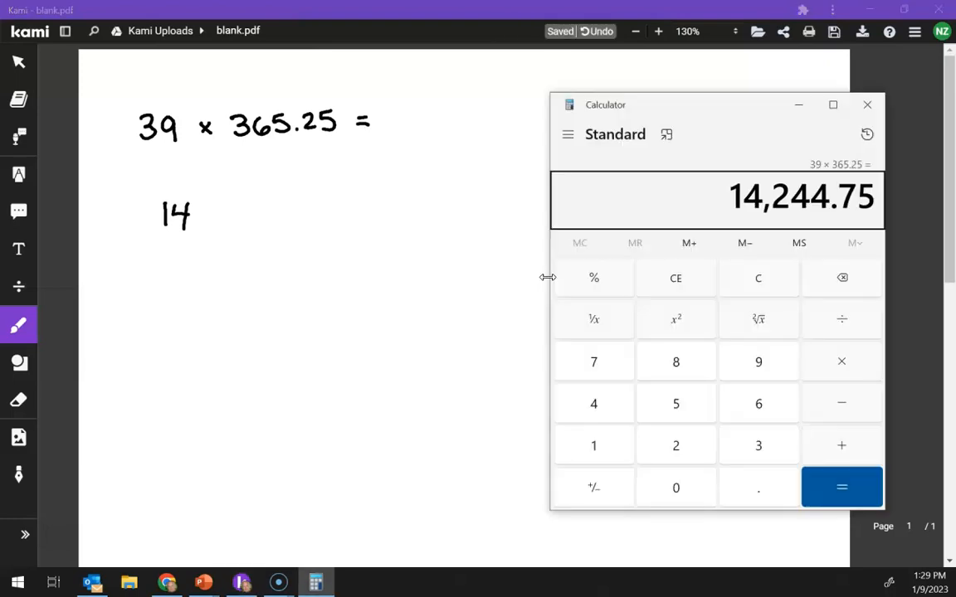
click(867, 104)
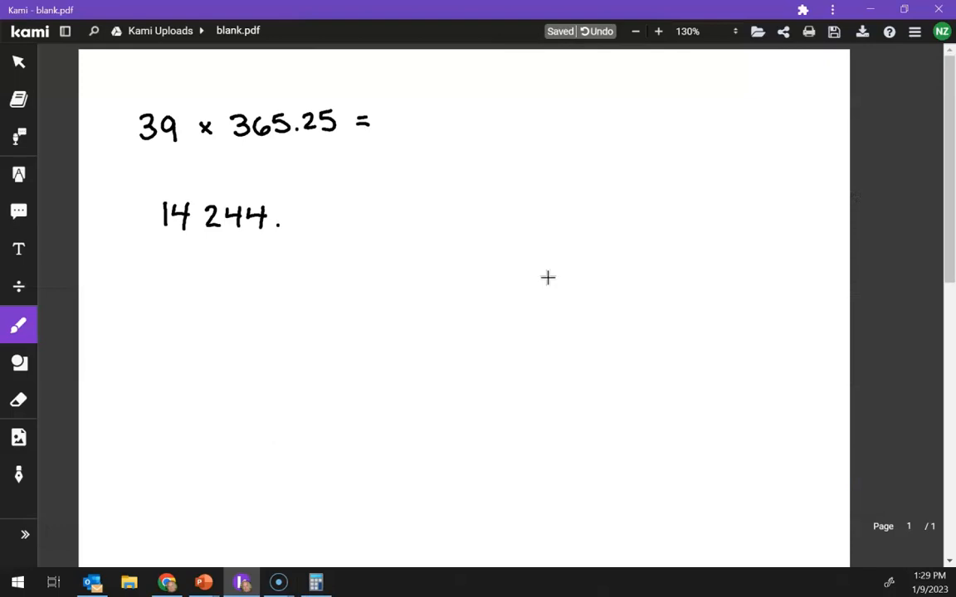
drag(299, 220, 329, 219)
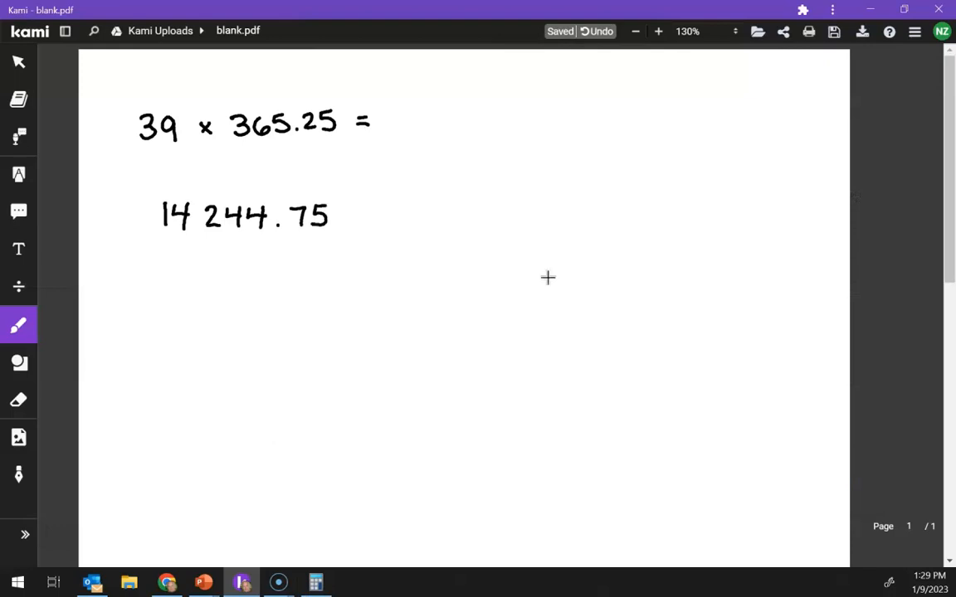
Step: Box the leading 14 in red with an arrow, then underline the 14 of 14000 in green
click(18, 323)
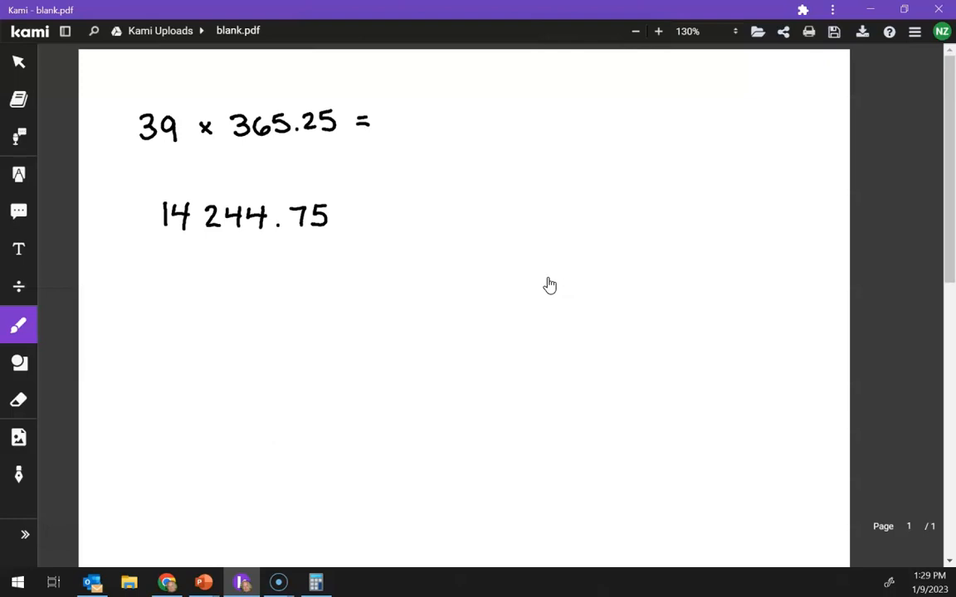
mouse_move(547, 278)
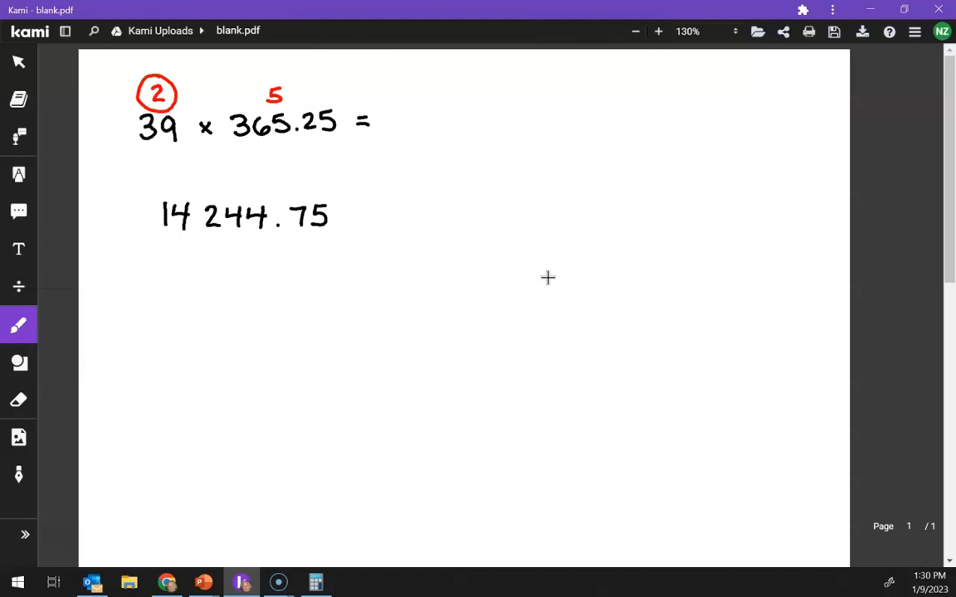
drag(199, 202, 156, 236)
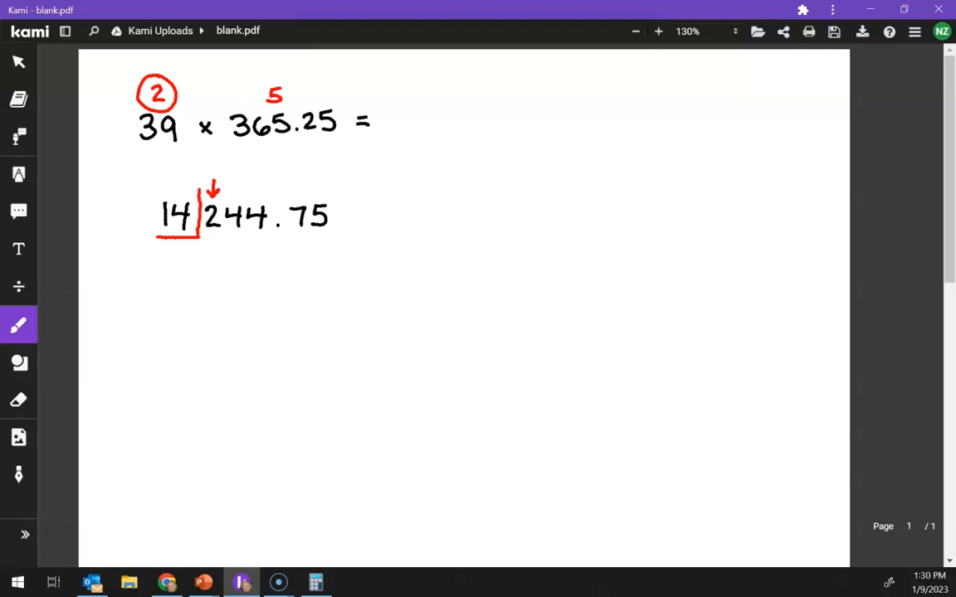
mouse_move(547, 279)
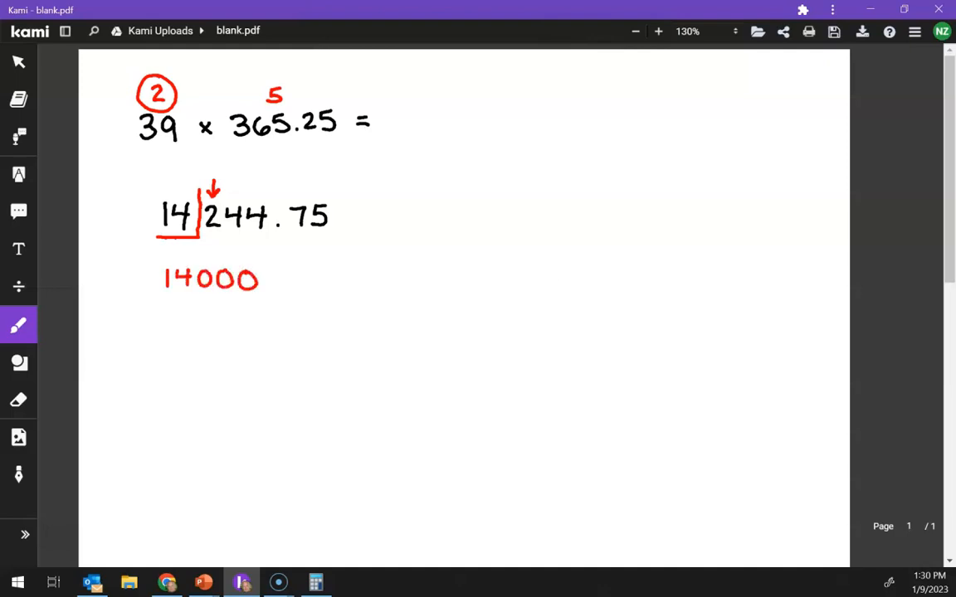
mouse_move(548, 279)
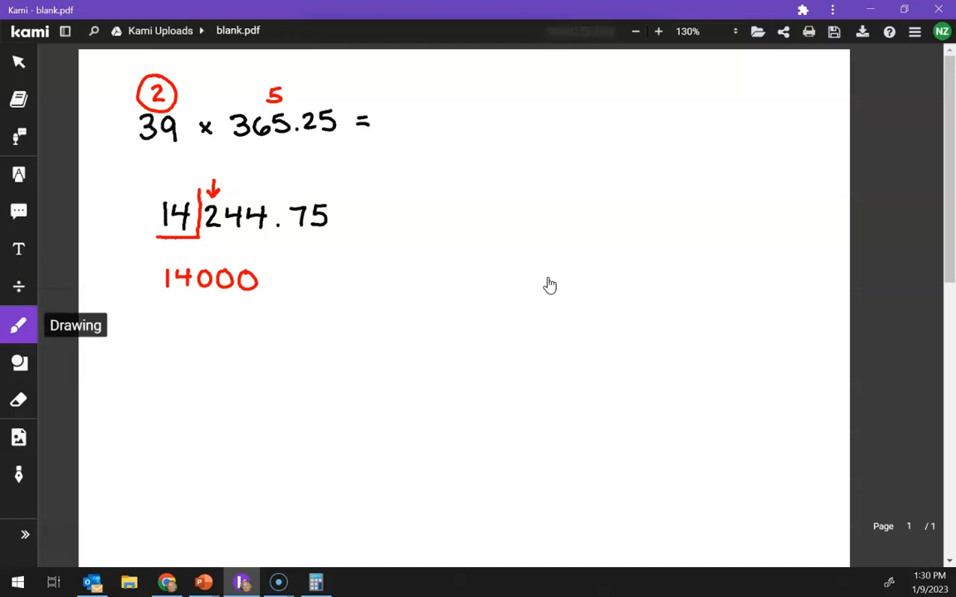
click(18, 324)
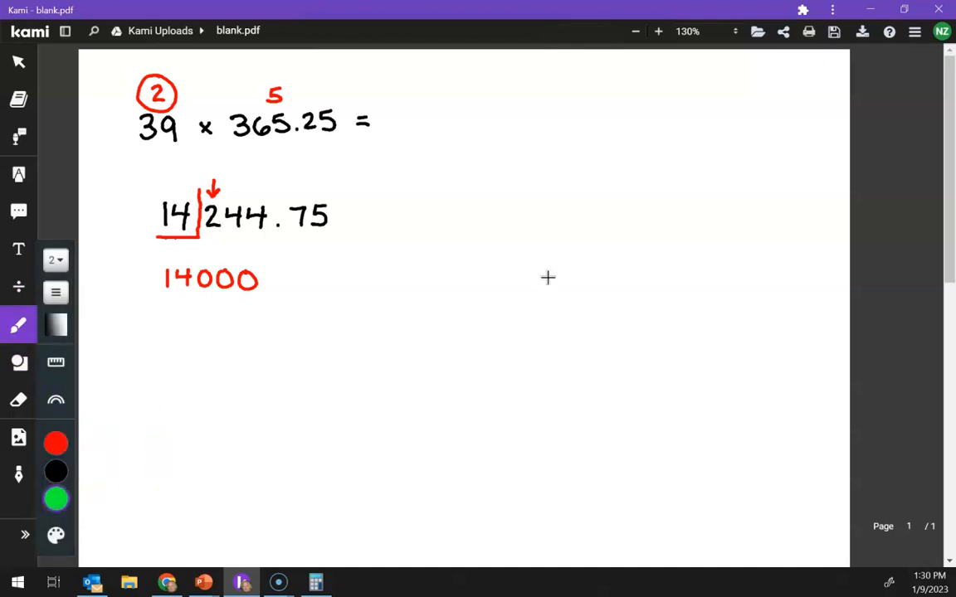
drag(162, 299, 196, 299)
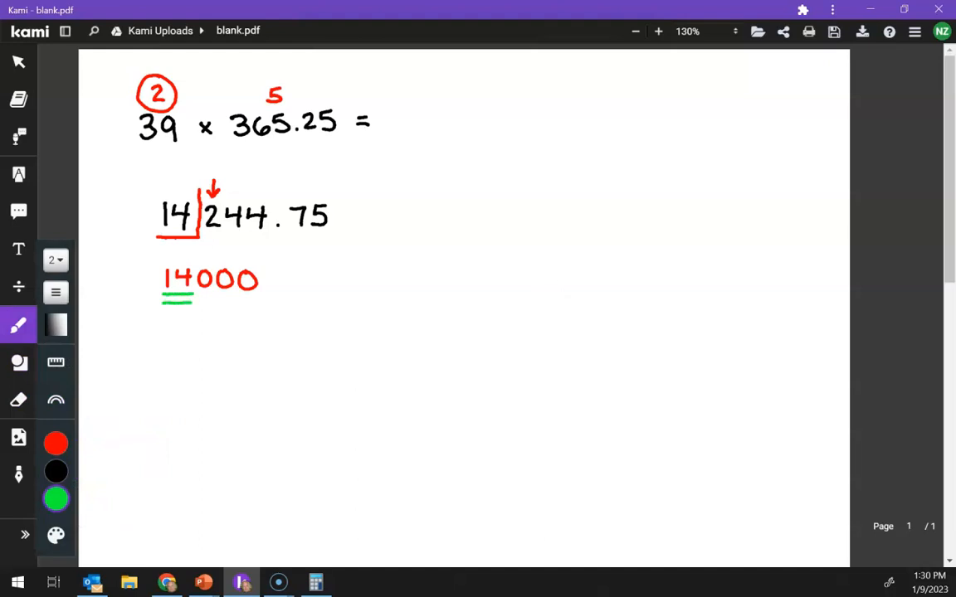
mouse_move(547, 279)
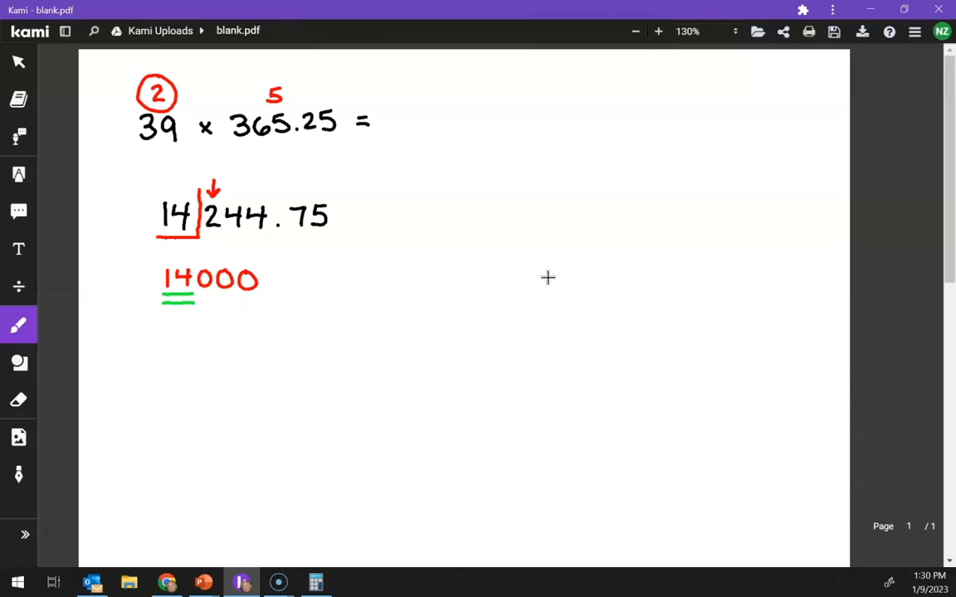
Step: Handwrite 0.025 × 1.2 = at the top right and bring up the calculator
drag(565, 108, 548, 129)
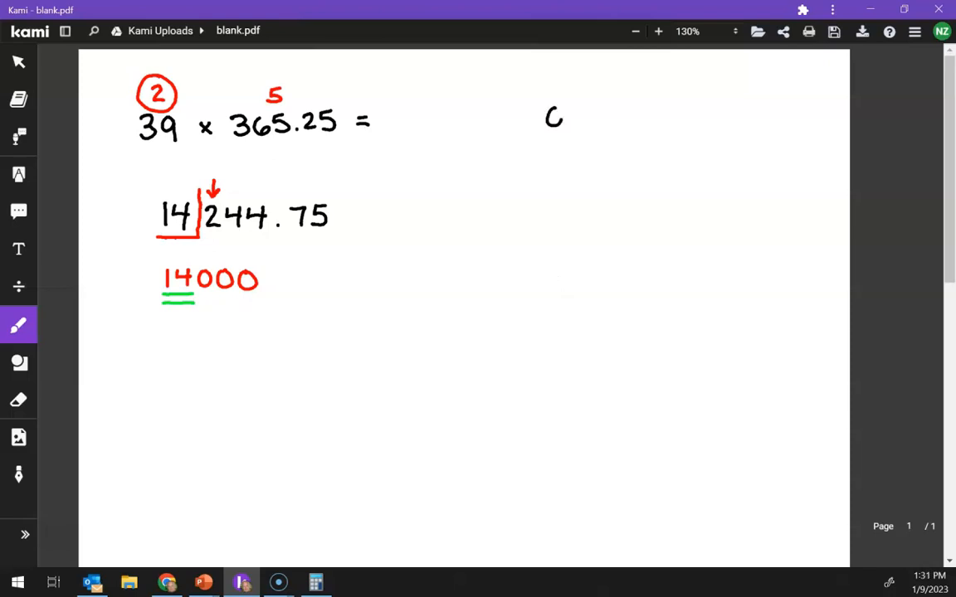
drag(548, 116, 597, 116)
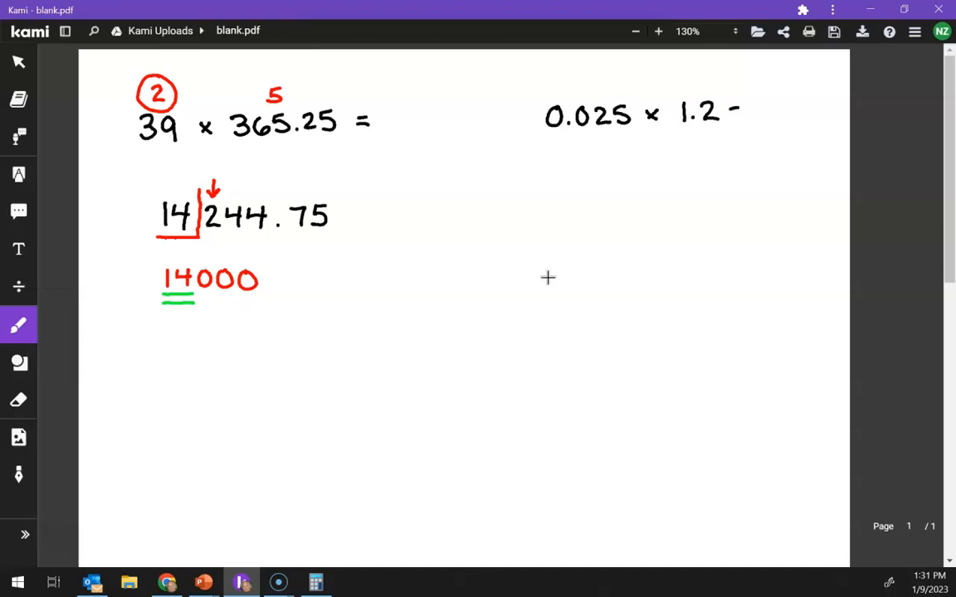
click(733, 113)
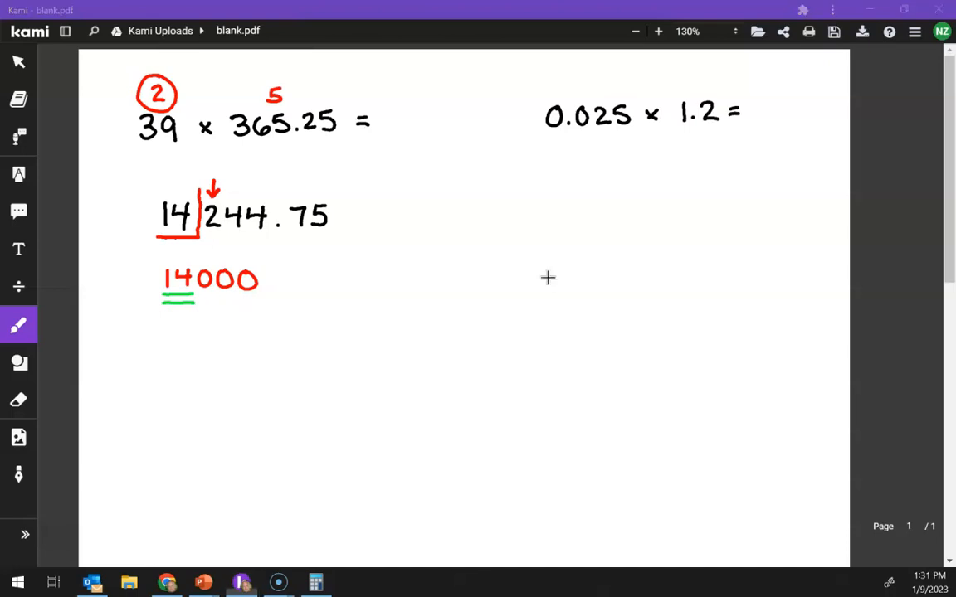
click(316, 581)
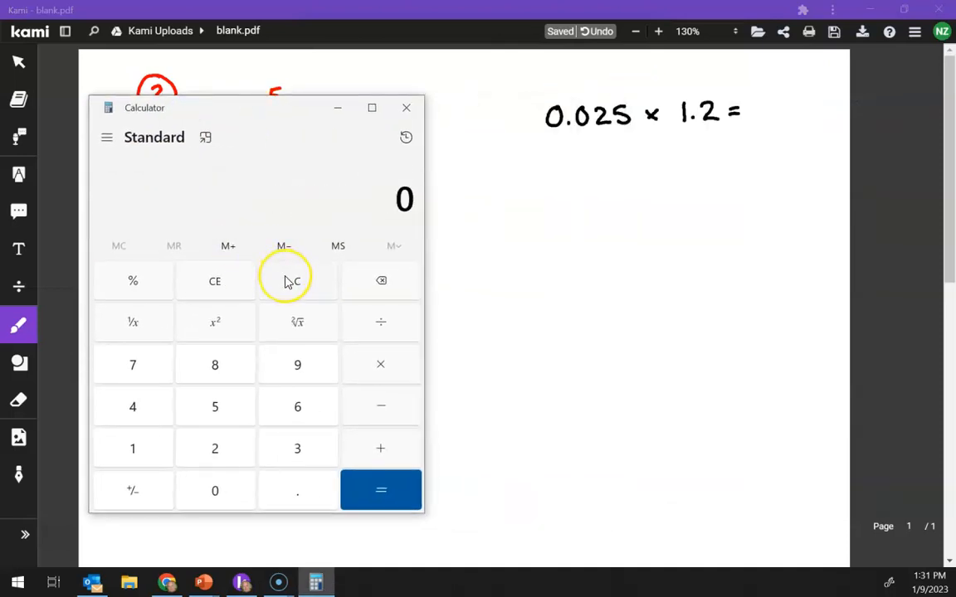
Step: Enter 0.025 × 1.2 to get 0.03, then return to the handwritten page
click(297, 491)
text(.025)
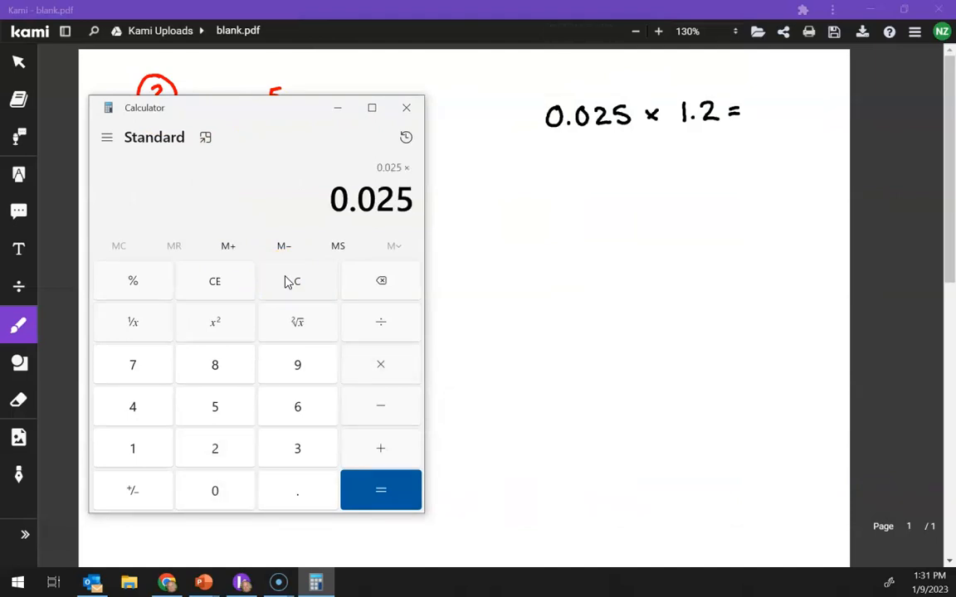
click(380, 490)
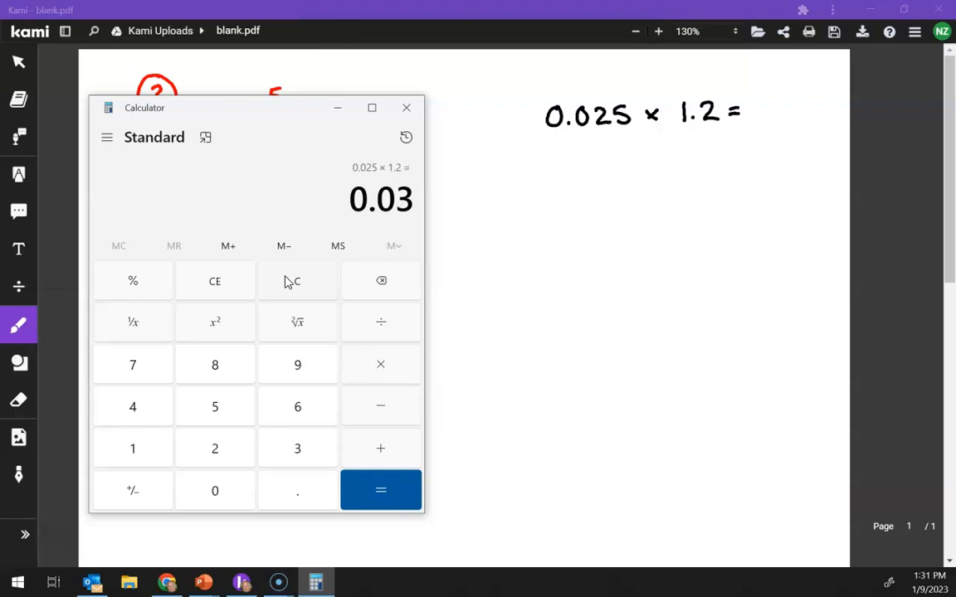
click(405, 107)
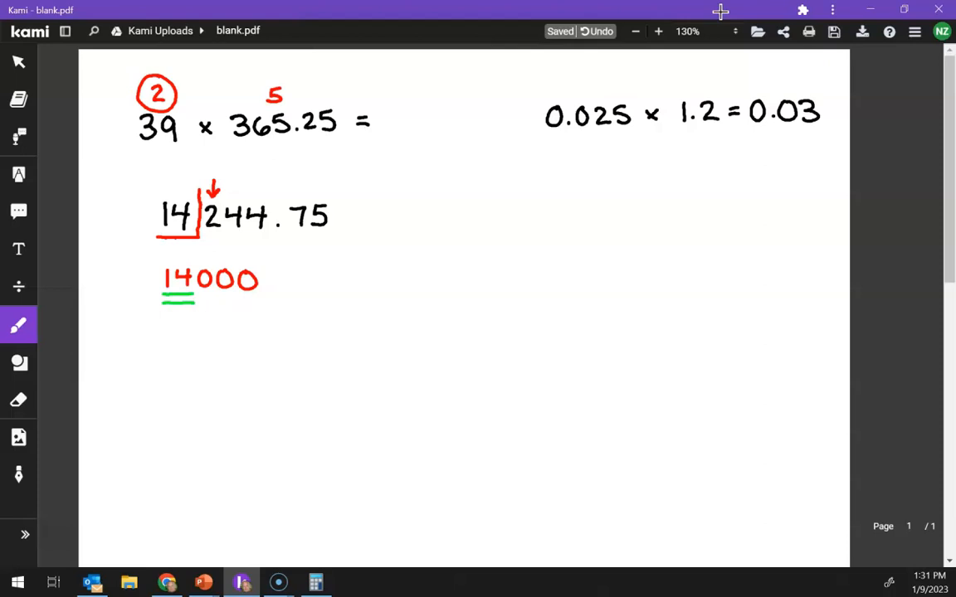
mouse_move(721, 17)
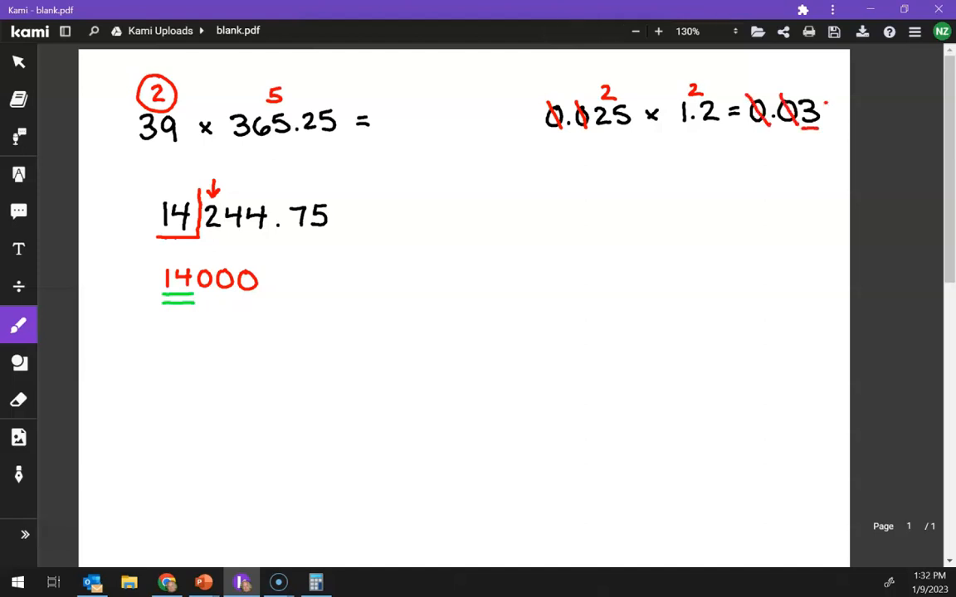
Step: Mark 0.030 as the answer at top right and switch the pen to green for underlining
drag(817, 113, 838, 125)
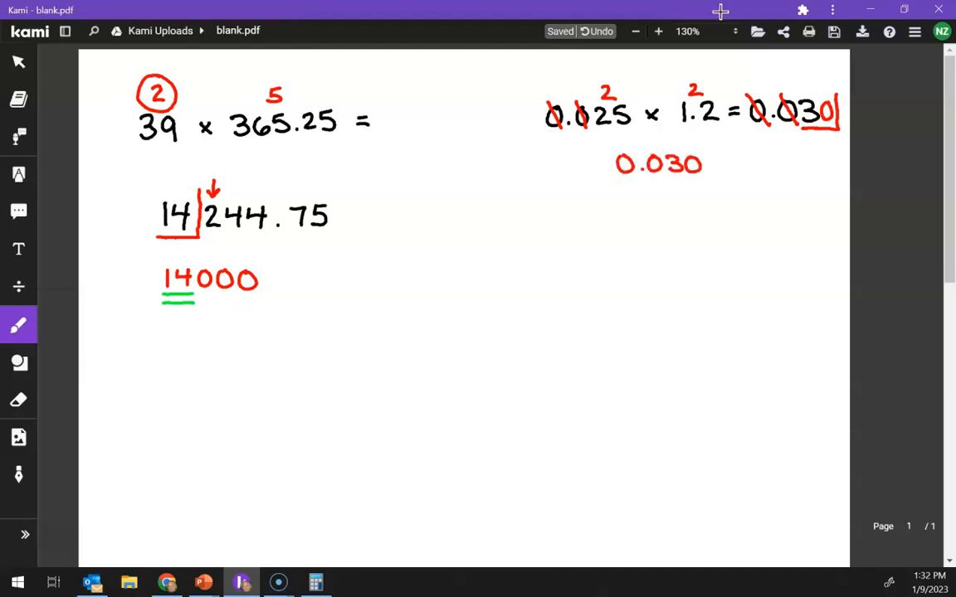
click(18, 323)
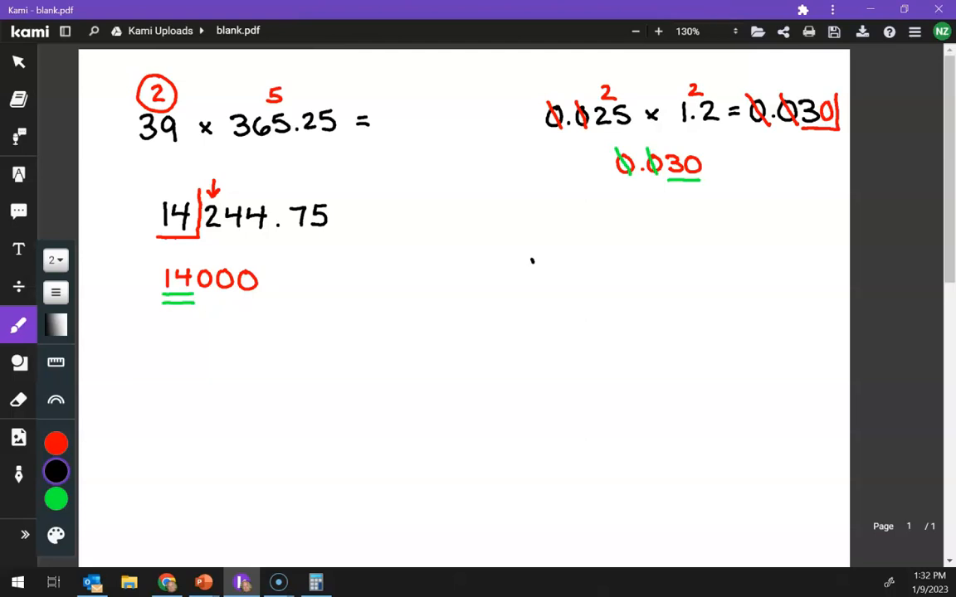
Step: Write 9.0 × 2023 = in the lower right and enter 9 × 2023 in the calculator
drag(518, 266, 547, 273)
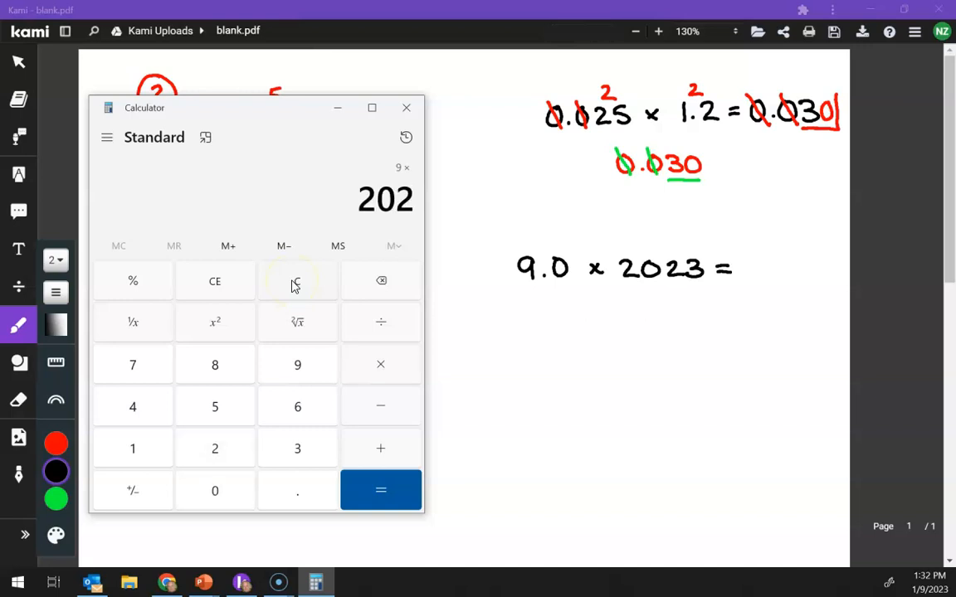
click(381, 489)
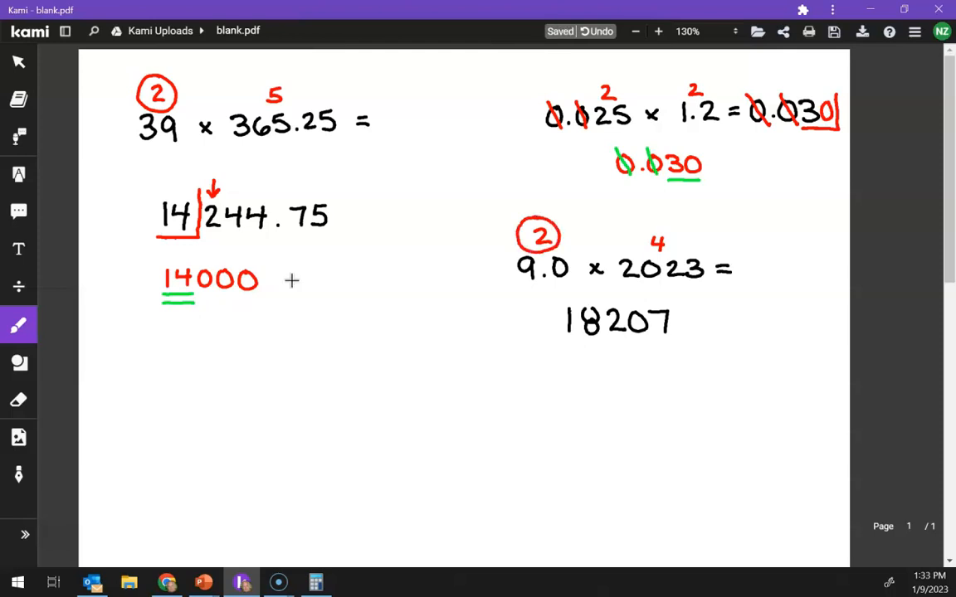
Step: Mark the cut after 18 in 18207, write 18000 below in red, then switch to the eraser
drag(561, 340, 598, 339)
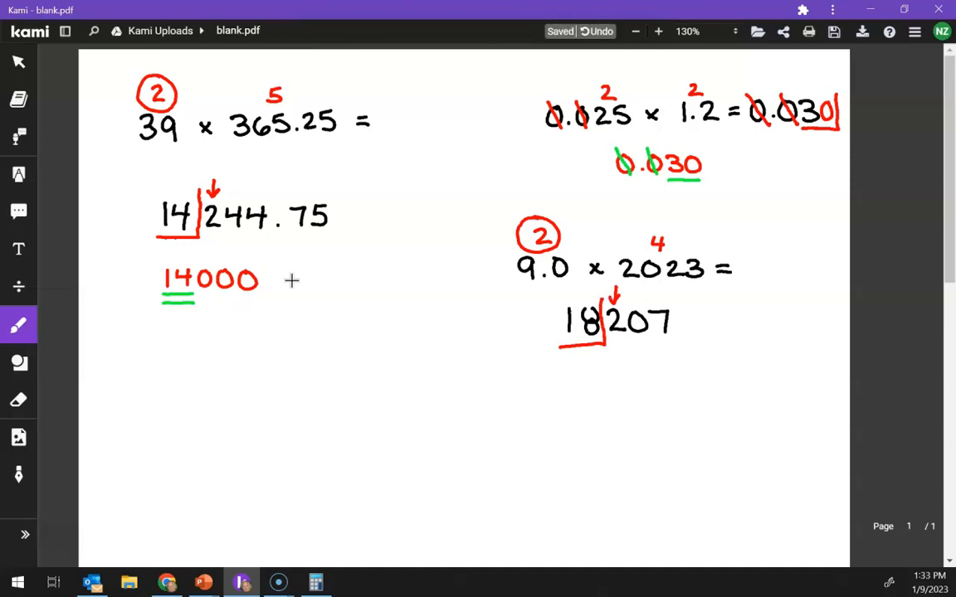
drag(598, 373, 598, 395)
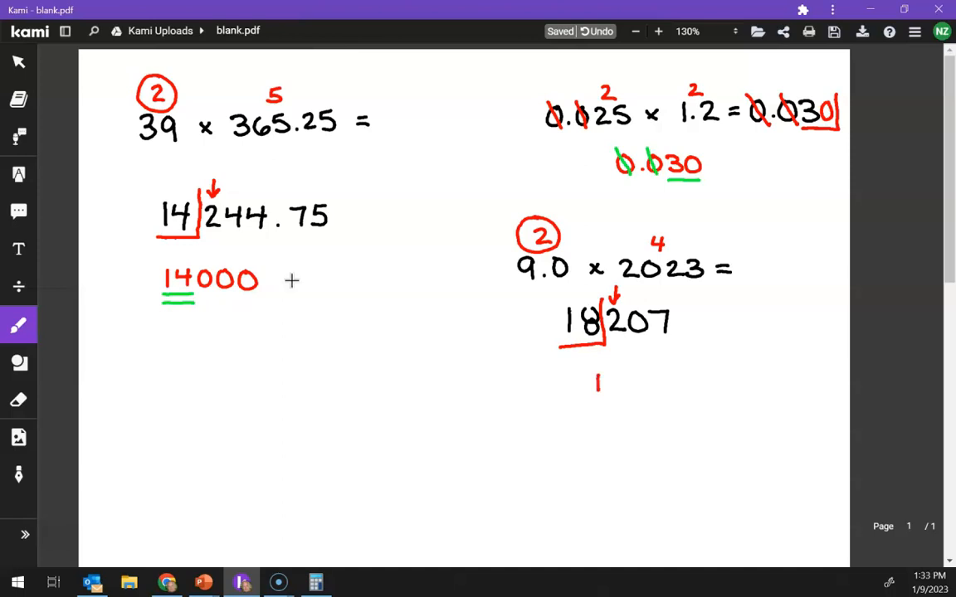
drag(597, 382, 634, 382)
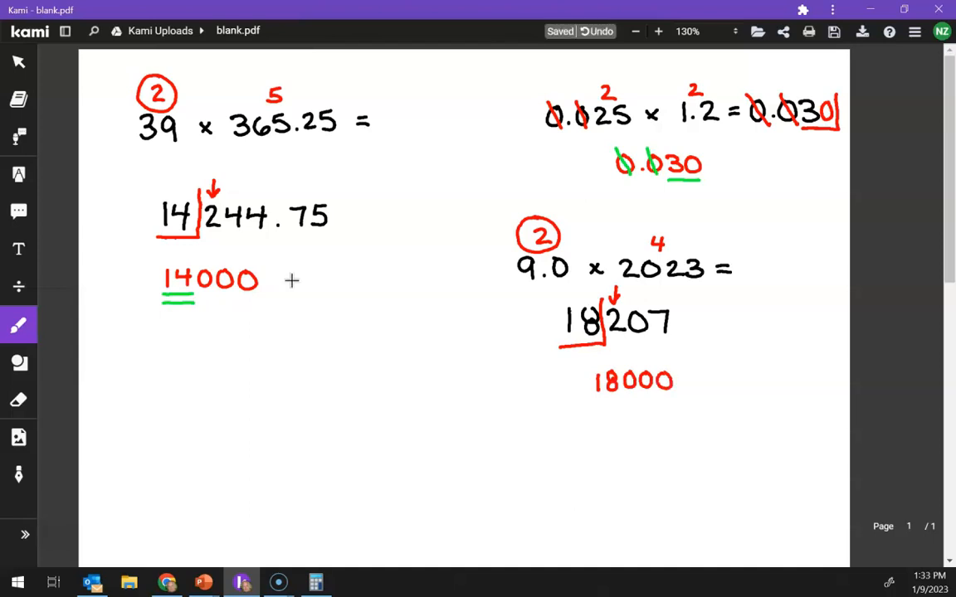
click(18, 323)
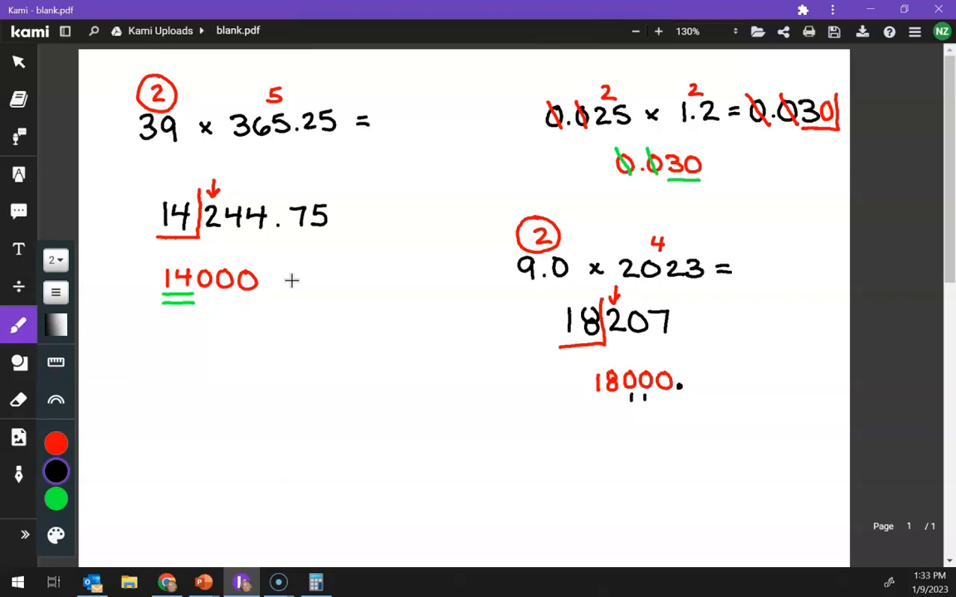
click(18, 400)
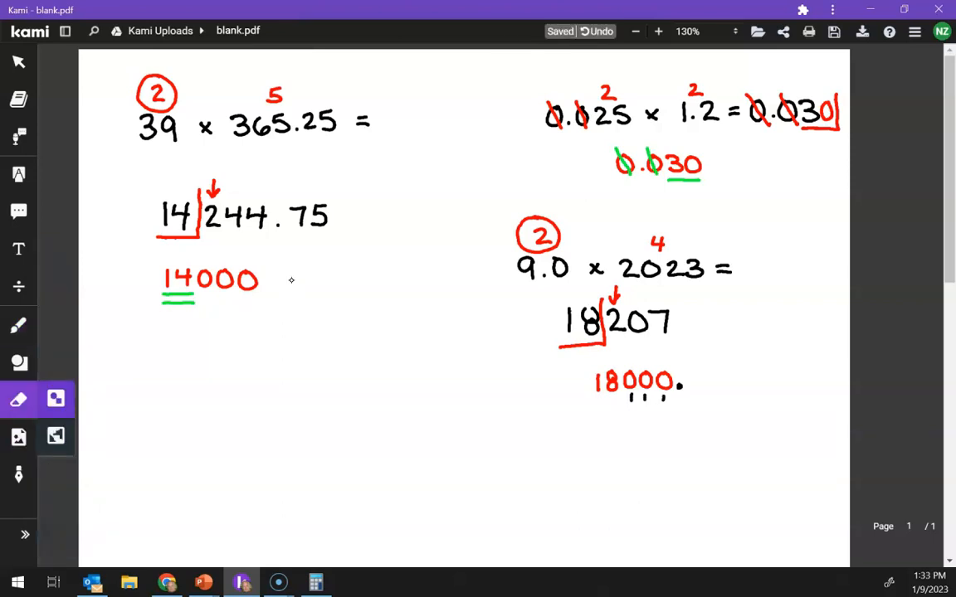